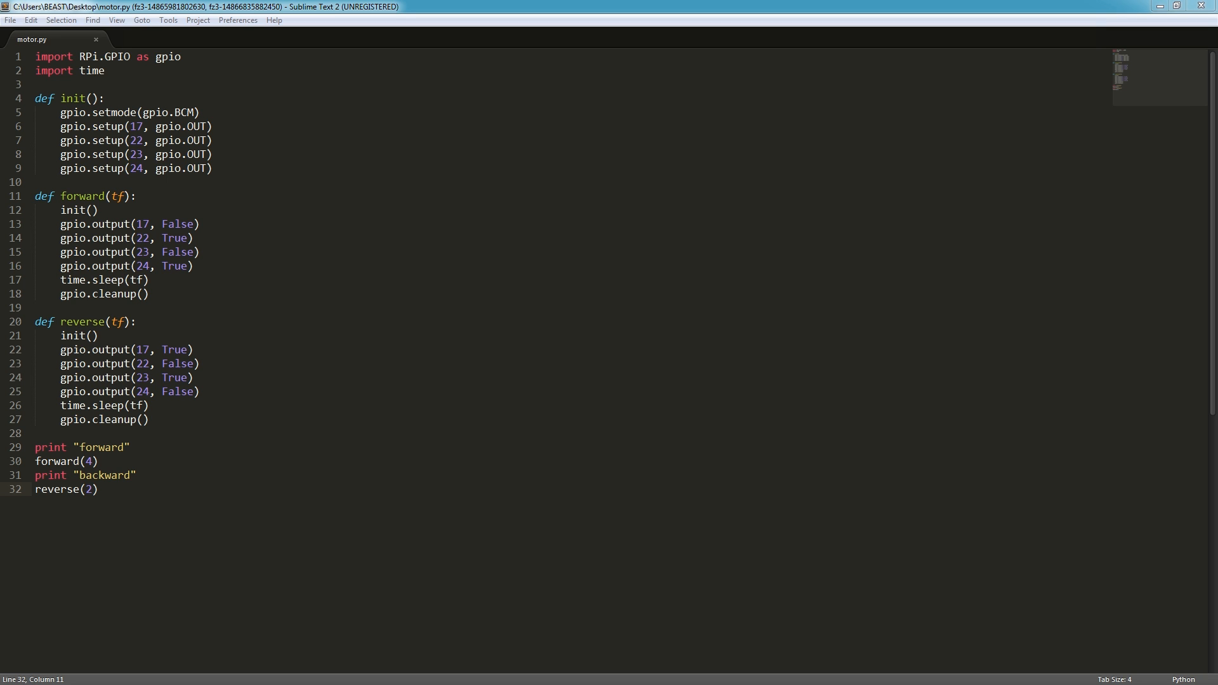
{"action": "mouse_move", "coordinate": [601, 374]}
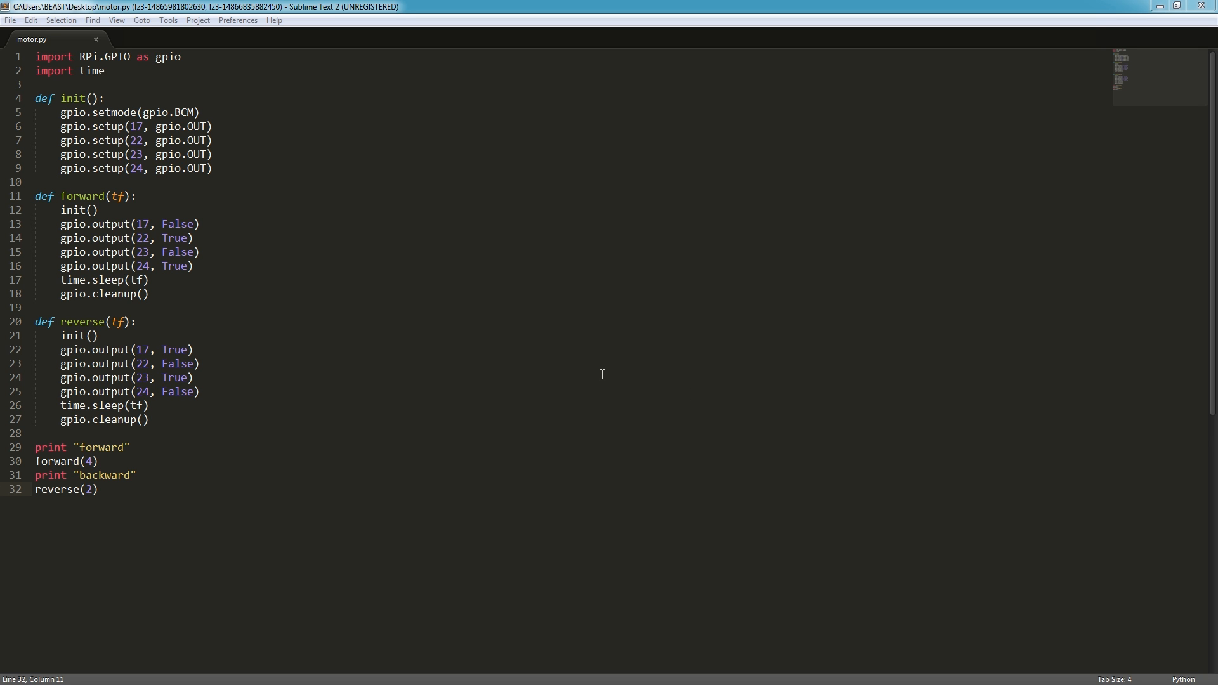
{"action": "mouse_move", "coordinate": [344, 93]}
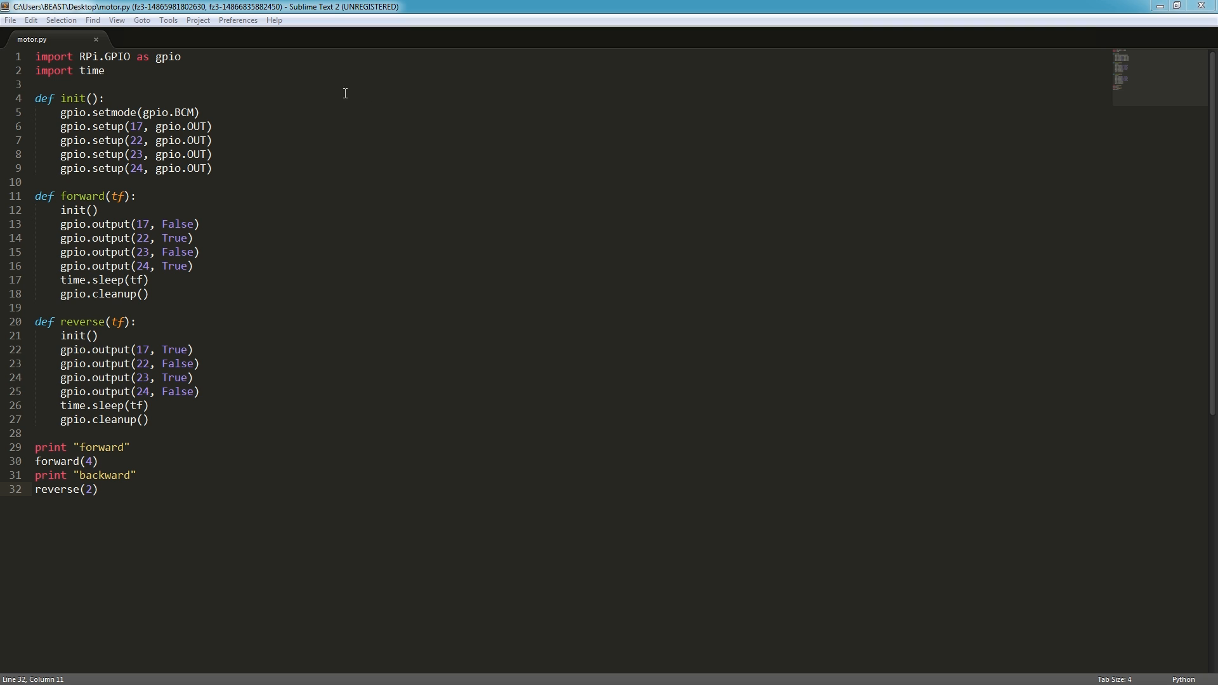
{"action": "mouse_move", "coordinate": [114, 68]}
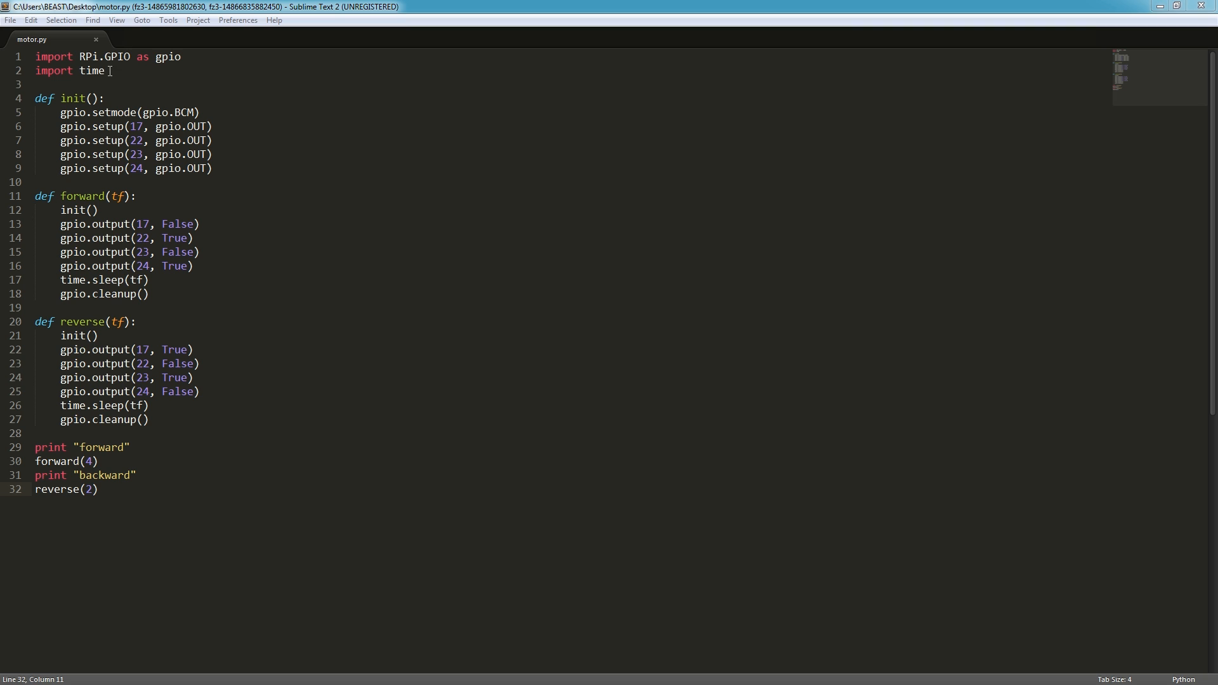
{"action": "mouse_move", "coordinate": [321, 114]}
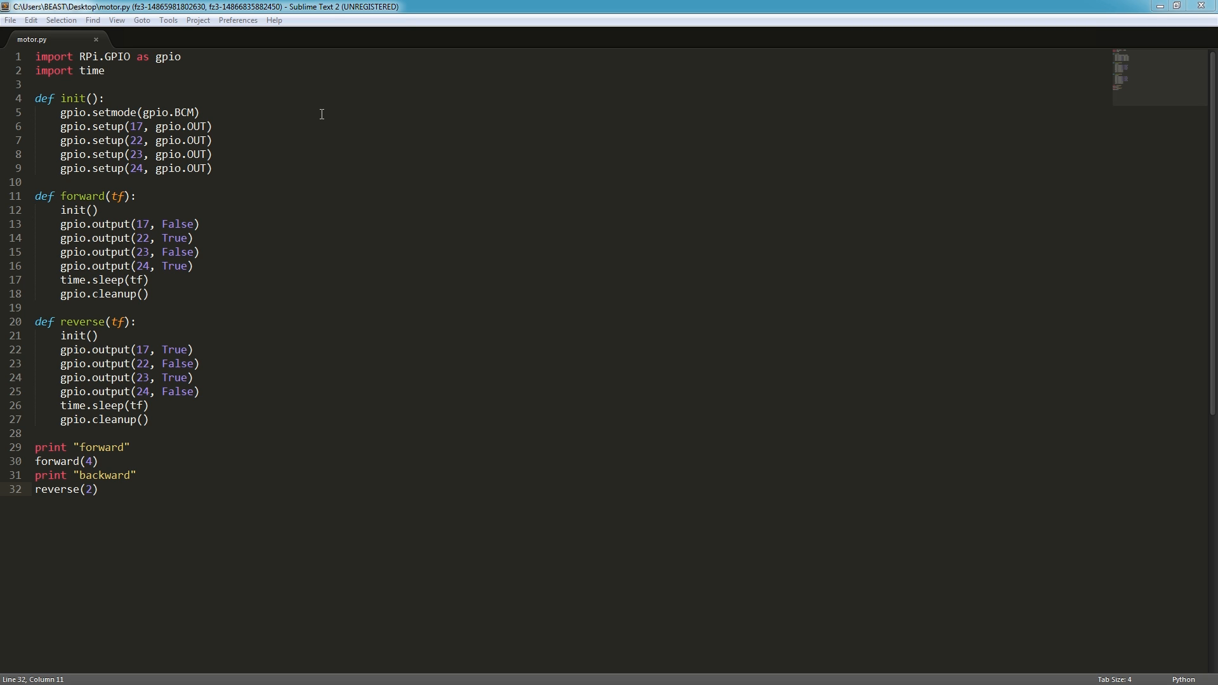
{"action": "mouse_move", "coordinate": [281, 111]}
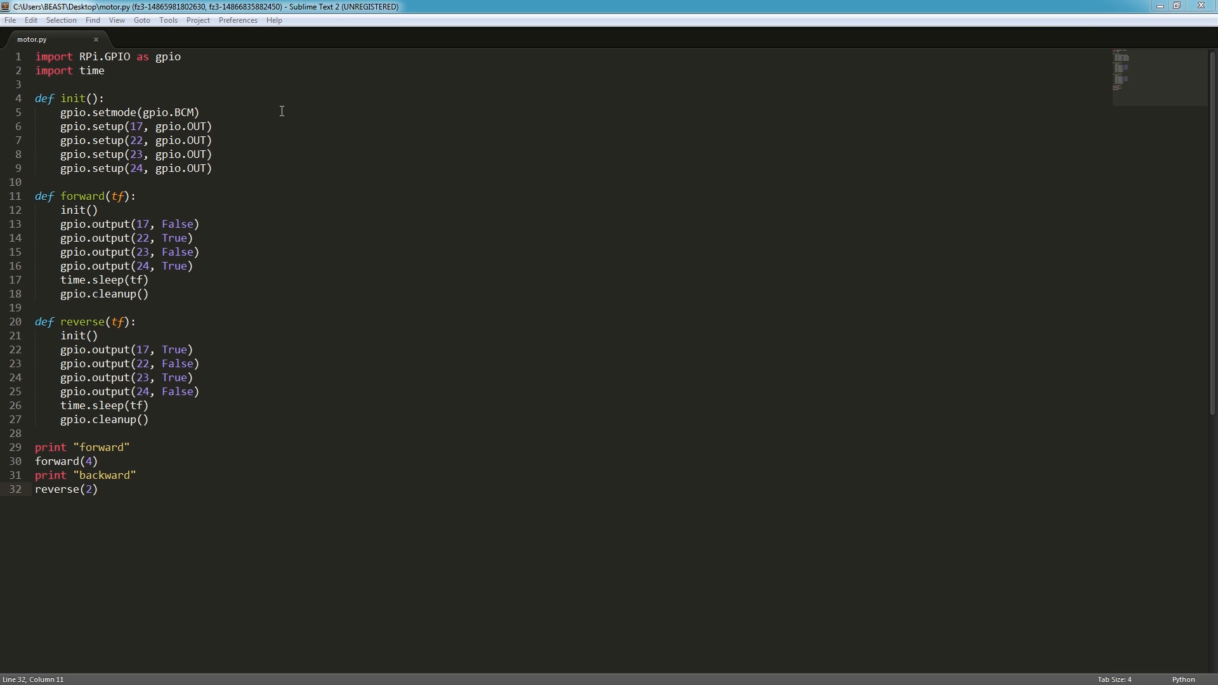
{"action": "mouse_move", "coordinate": [234, 98]}
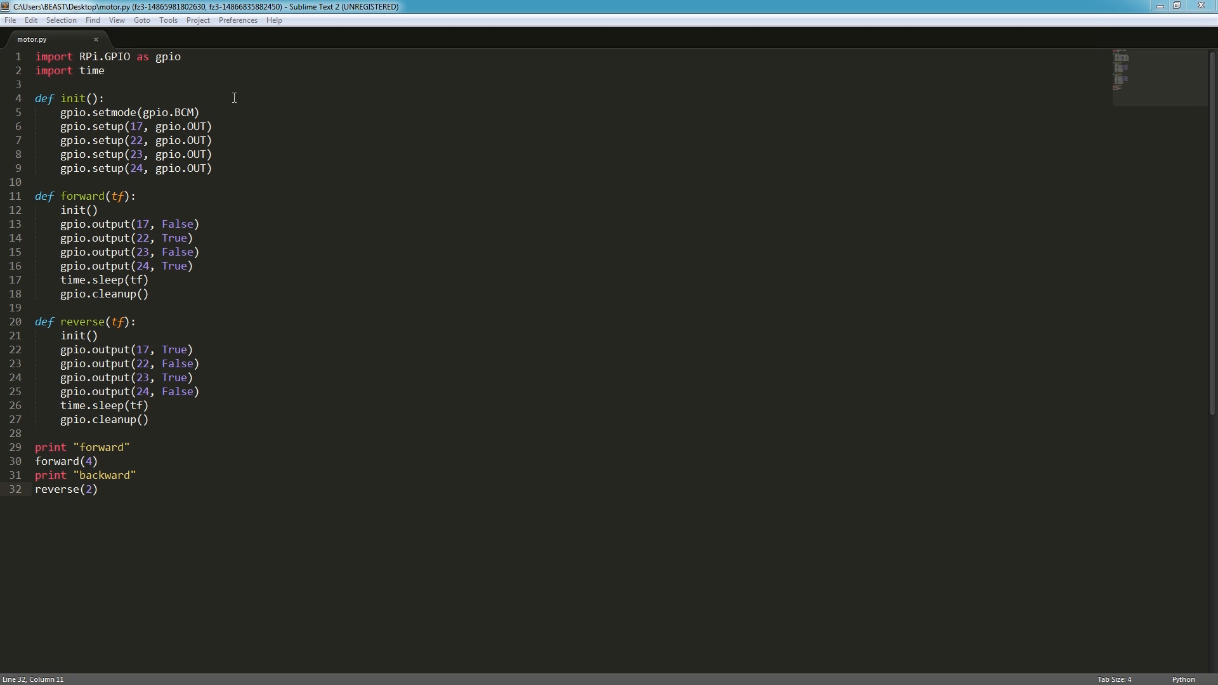
{"action": "mouse_move", "coordinate": [238, 129]}
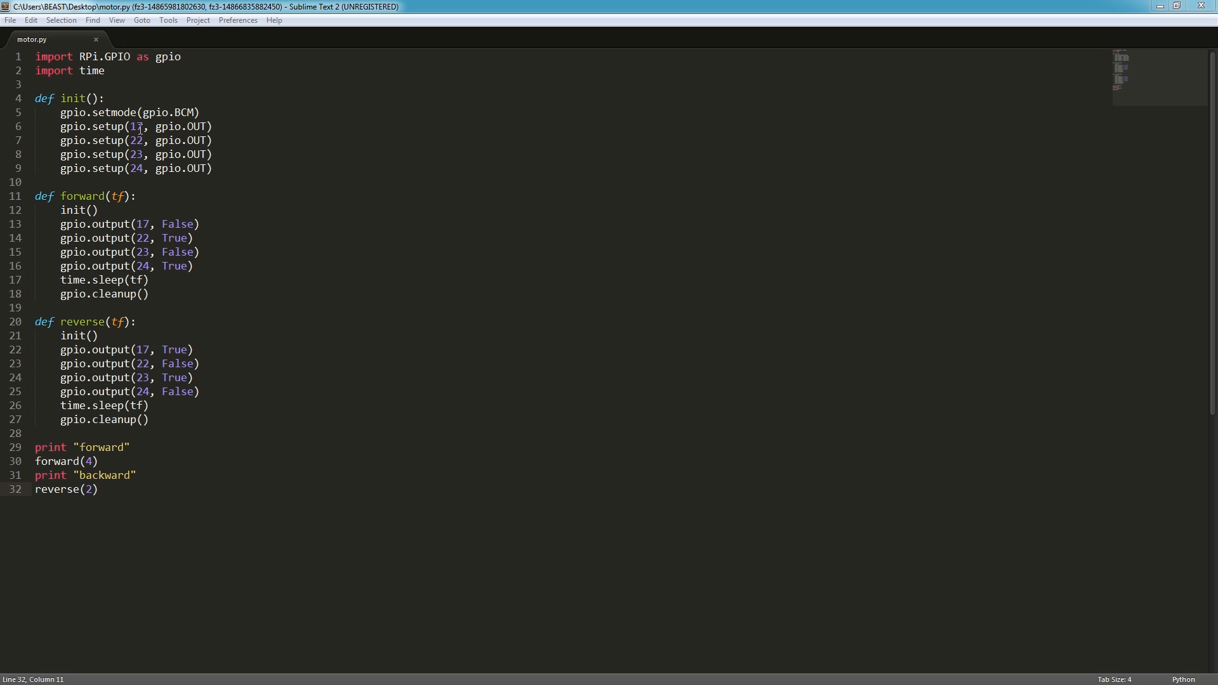
{"action": "mouse_move", "coordinate": [147, 159]}
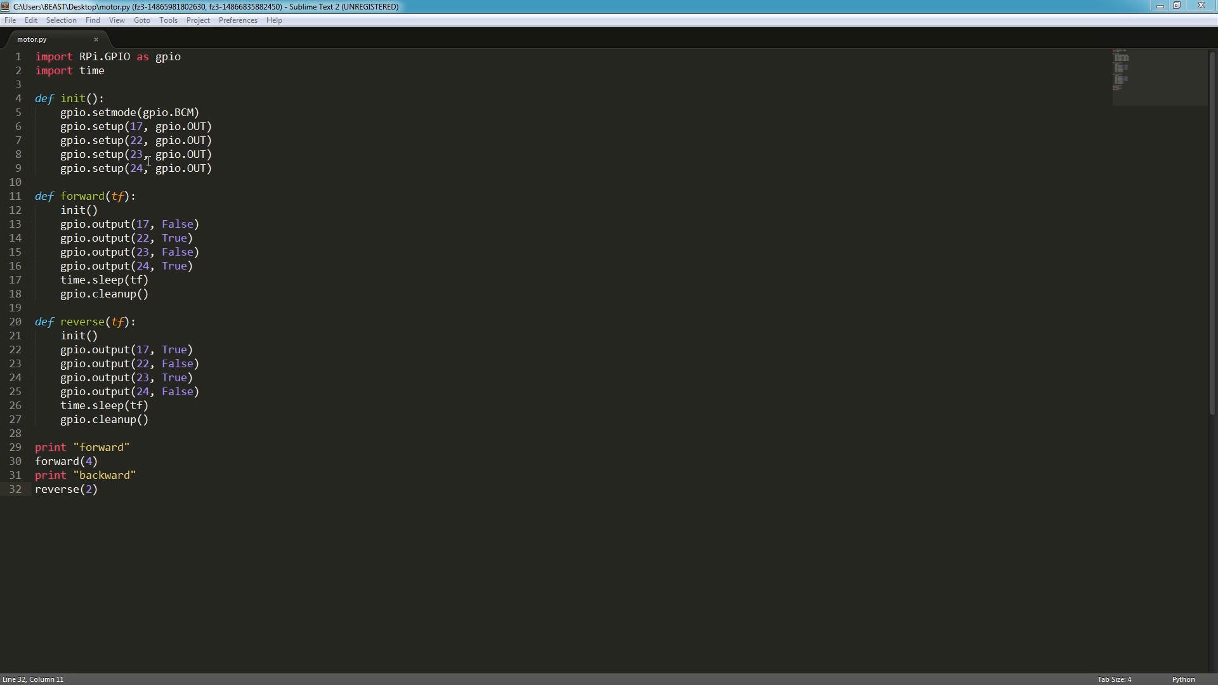
{"action": "mouse_move", "coordinate": [224, 181]}
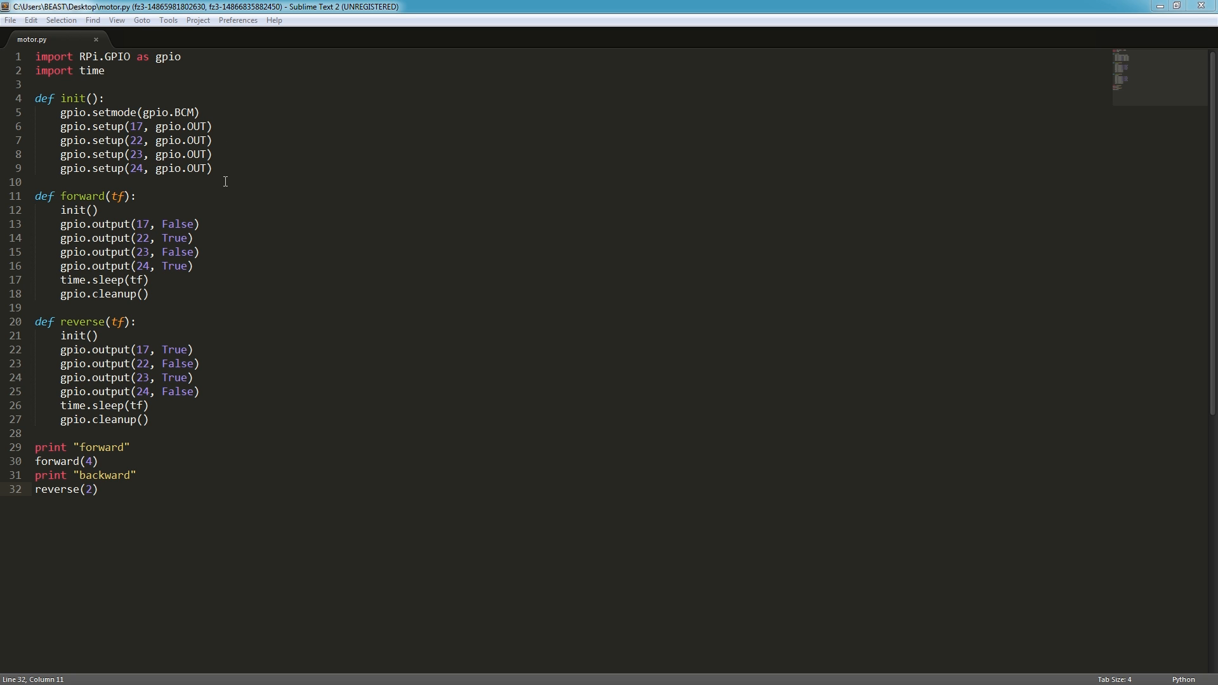
{"action": "mouse_move", "coordinate": [229, 194]}
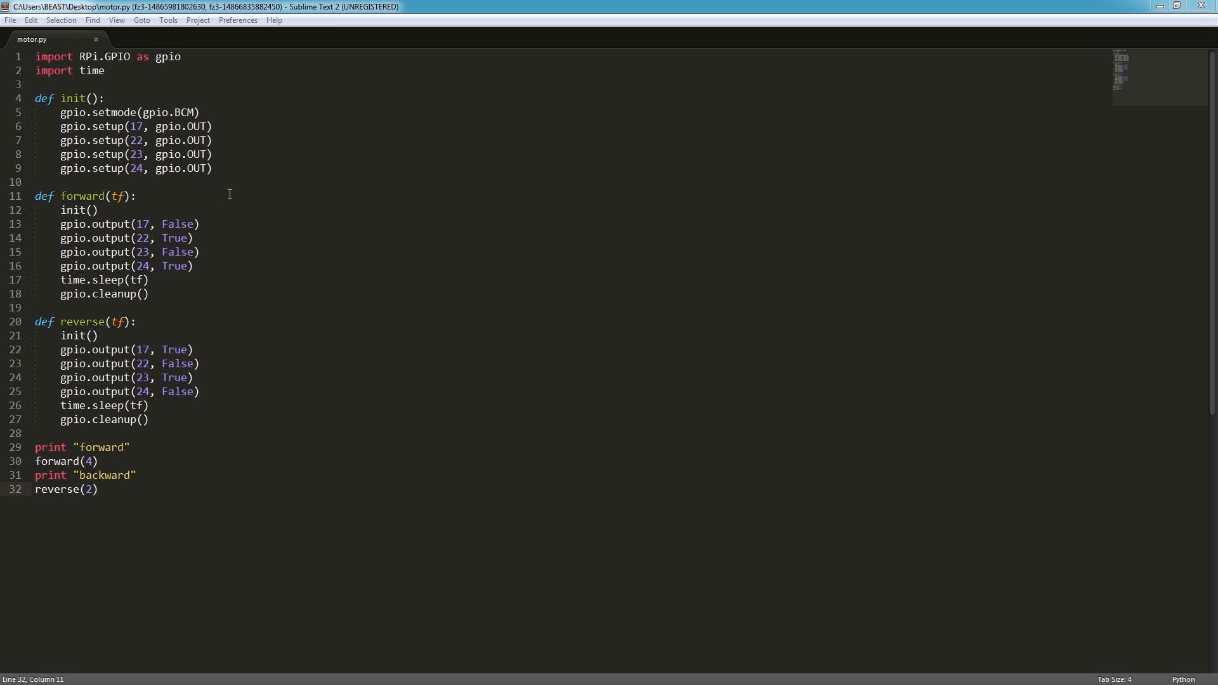
{"action": "mouse_move", "coordinate": [153, 196]}
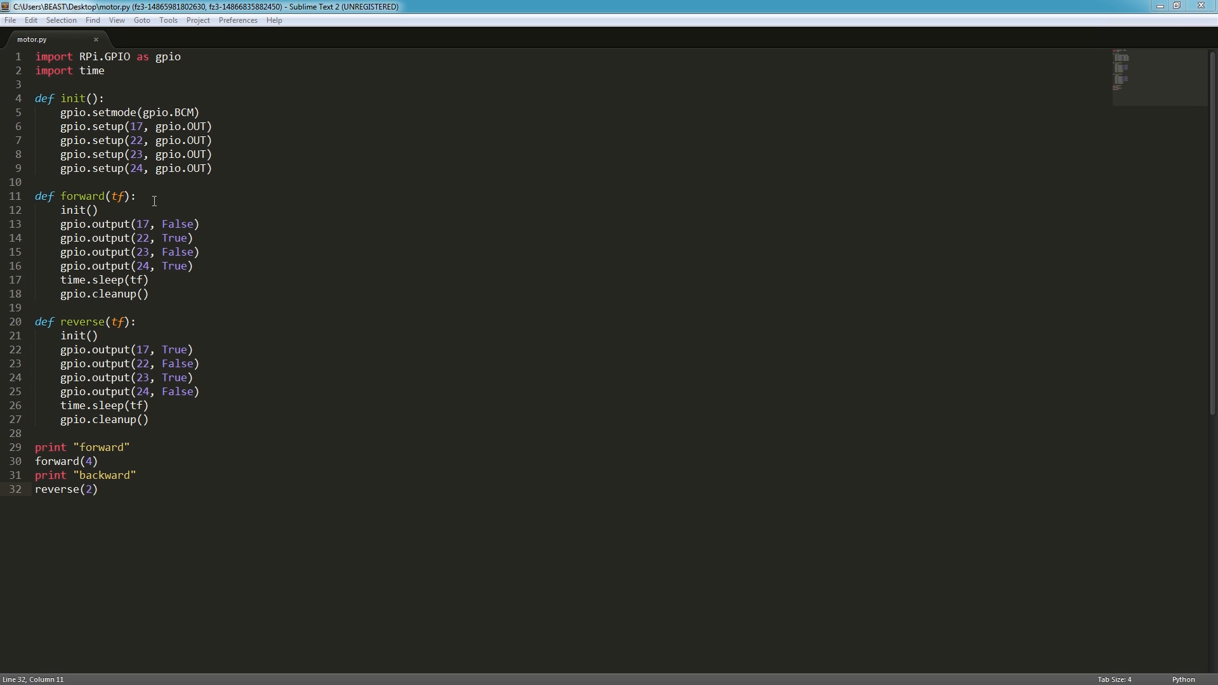
{"action": "mouse_move", "coordinate": [245, 97]}
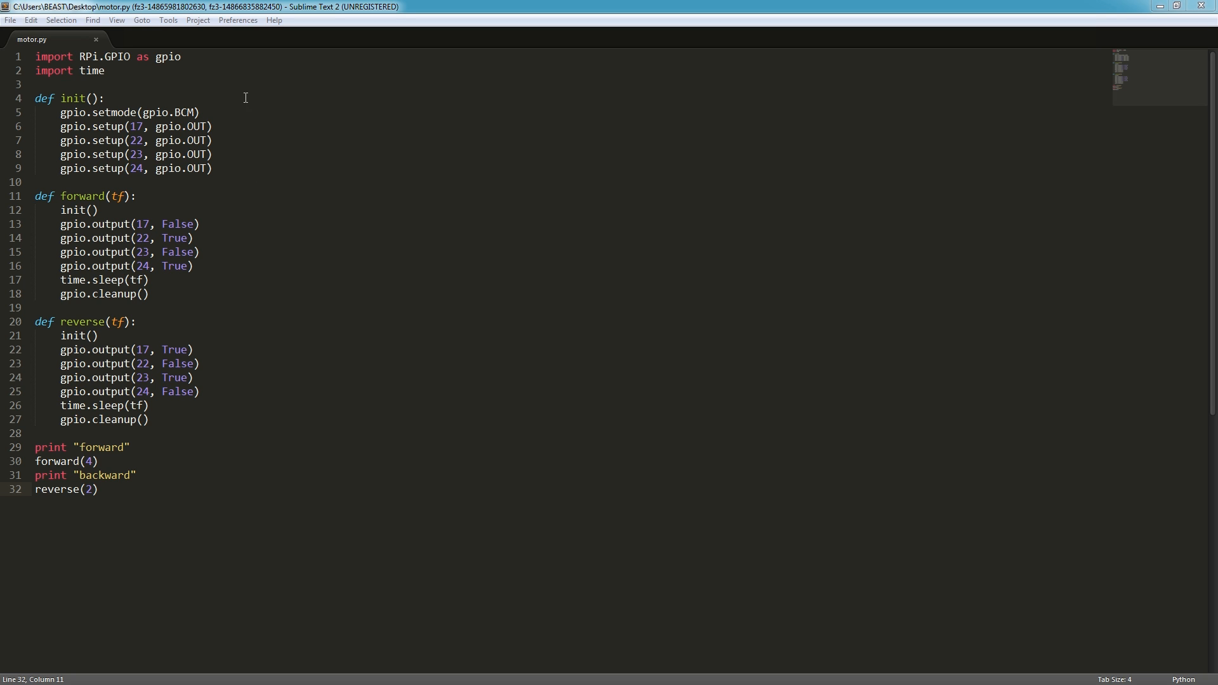
{"action": "mouse_move", "coordinate": [221, 241]}
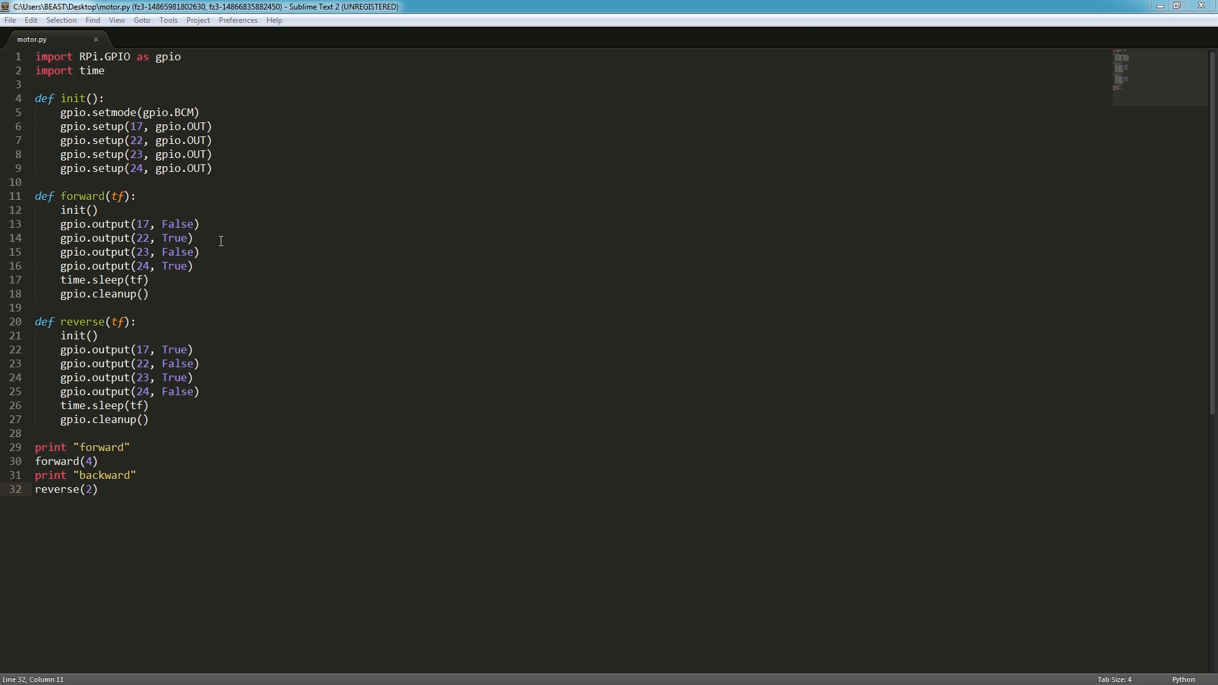
{"action": "mouse_move", "coordinate": [194, 225]}
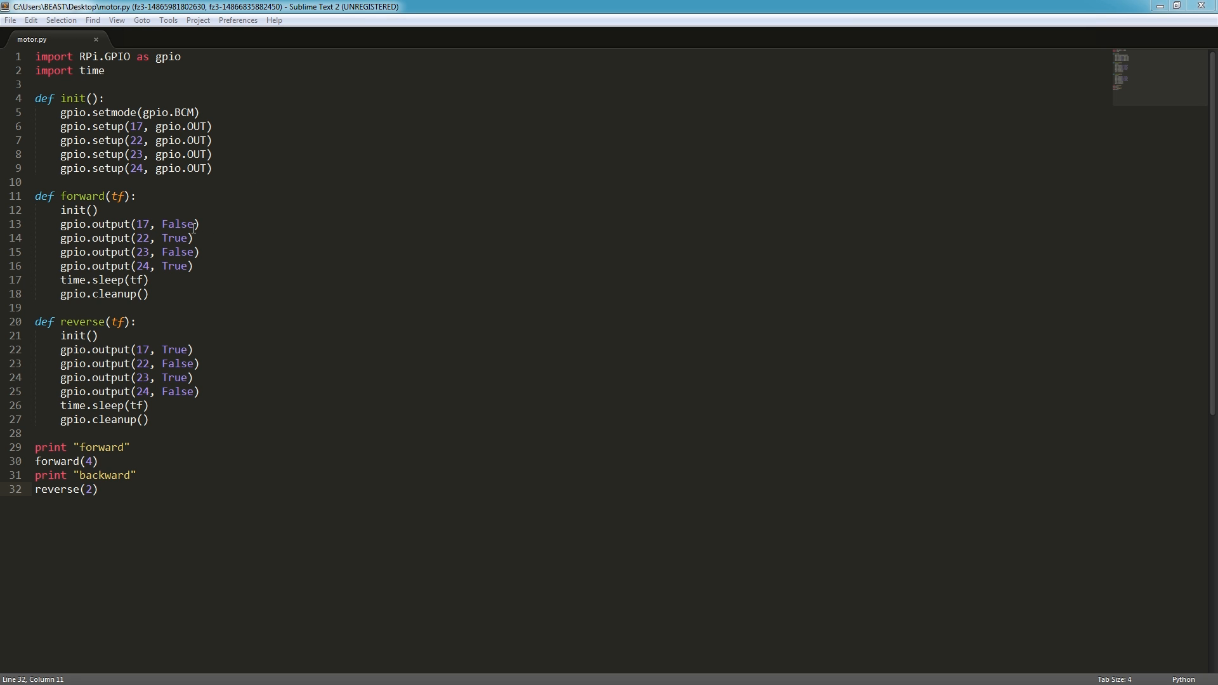
{"action": "mouse_move", "coordinate": [156, 283]}
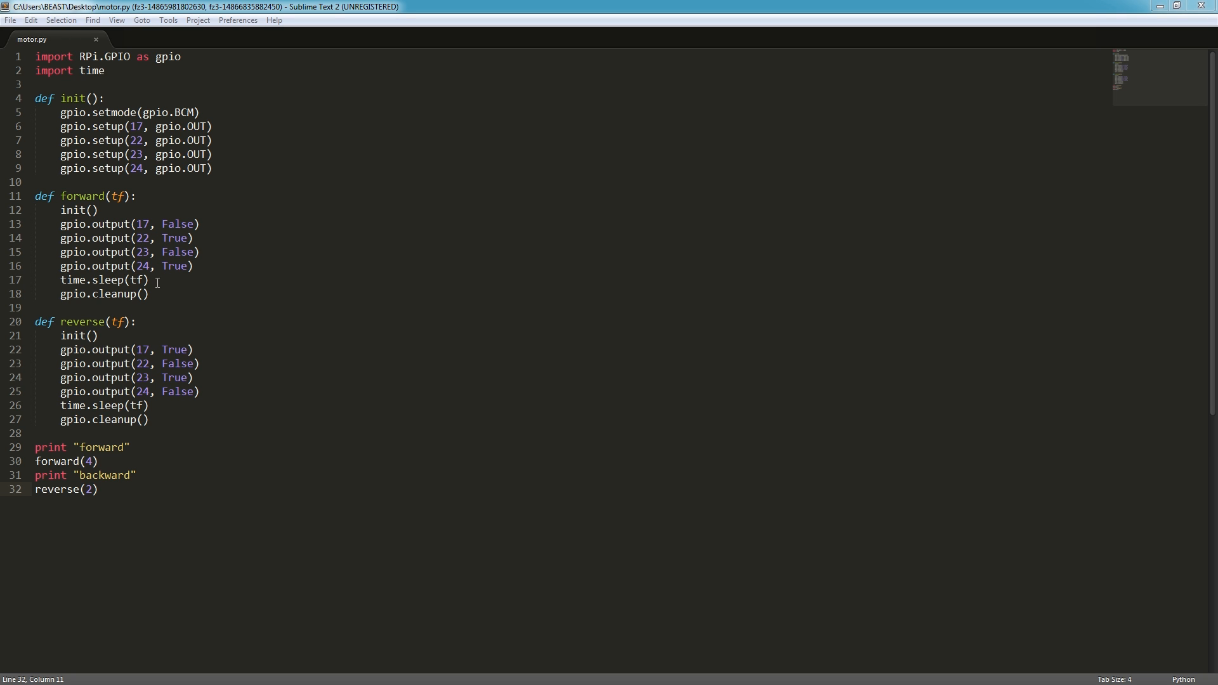
{"action": "mouse_move", "coordinate": [218, 257]}
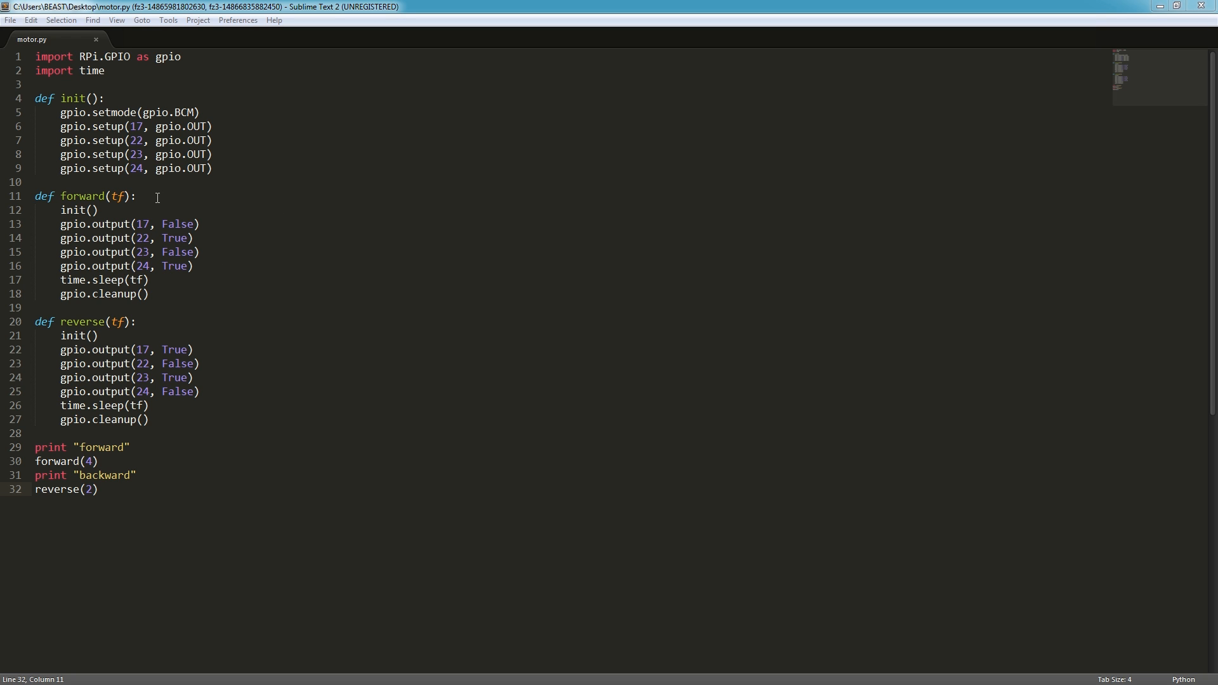
{"action": "mouse_move", "coordinate": [154, 280]}
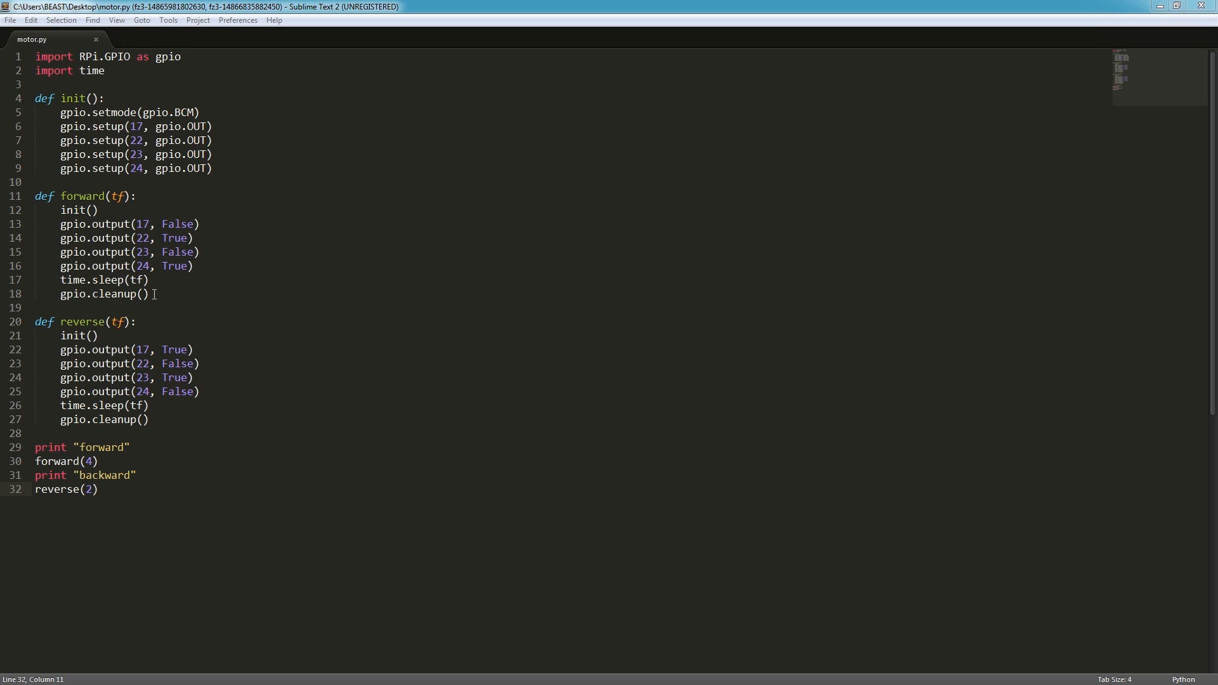
{"action": "mouse_move", "coordinate": [249, 301]}
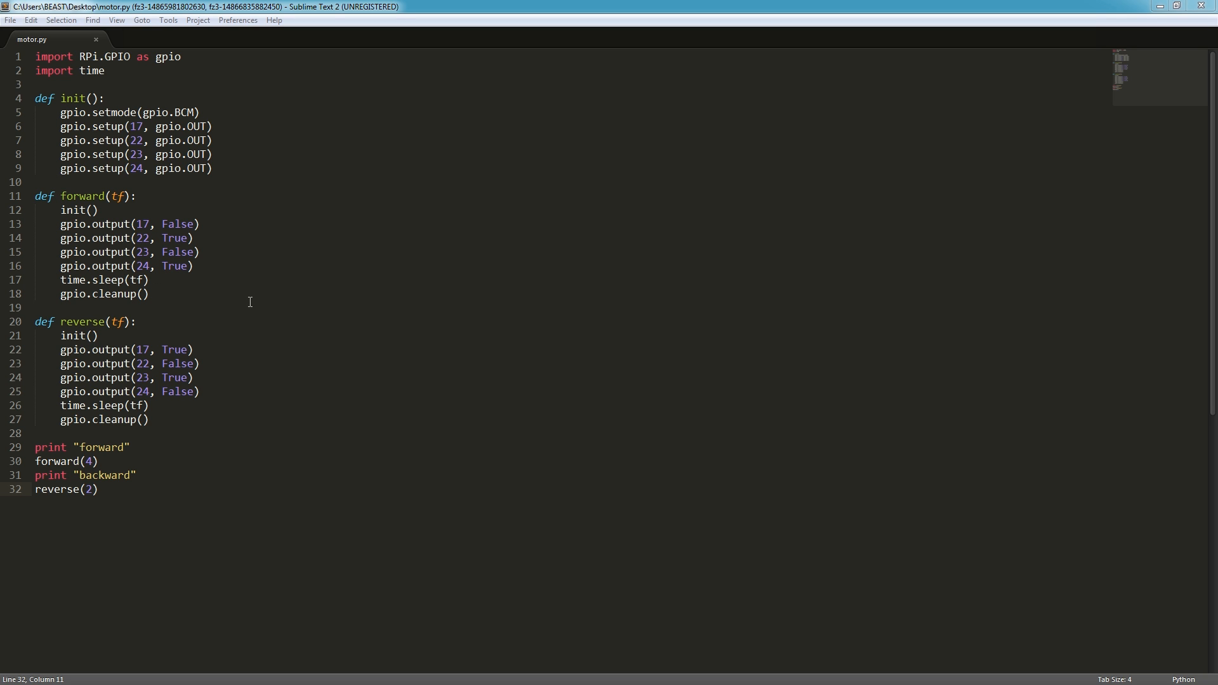
{"action": "mouse_move", "coordinate": [166, 325]}
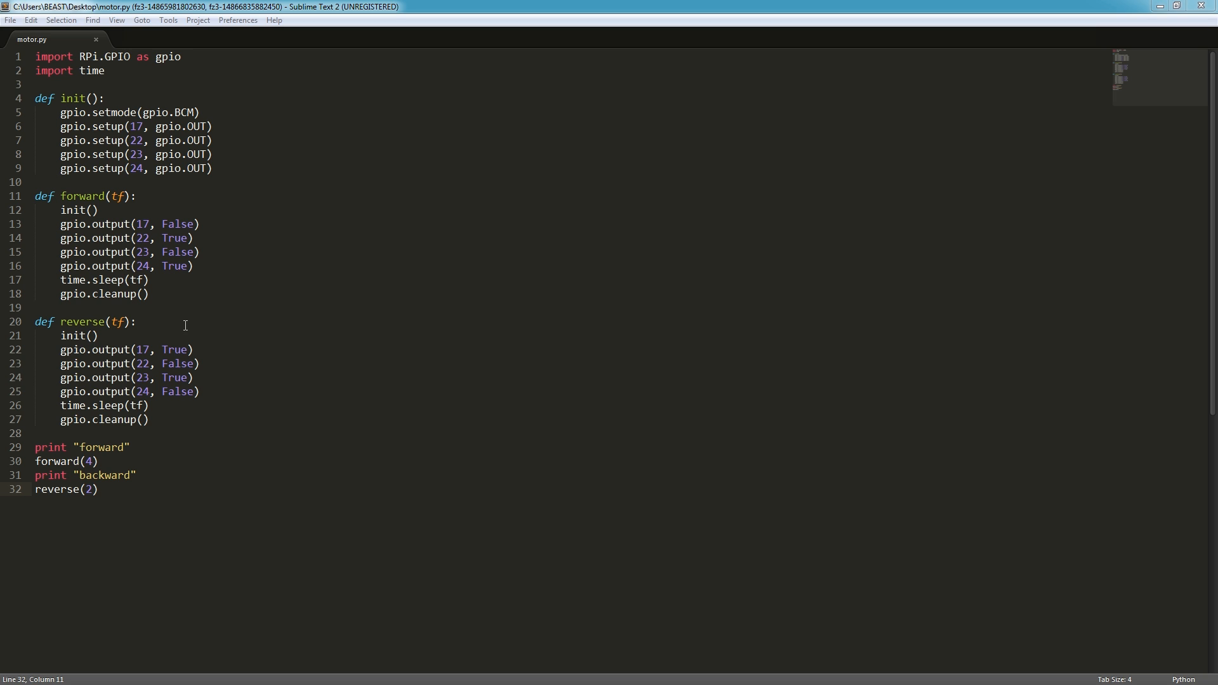
{"action": "mouse_move", "coordinate": [262, 308]}
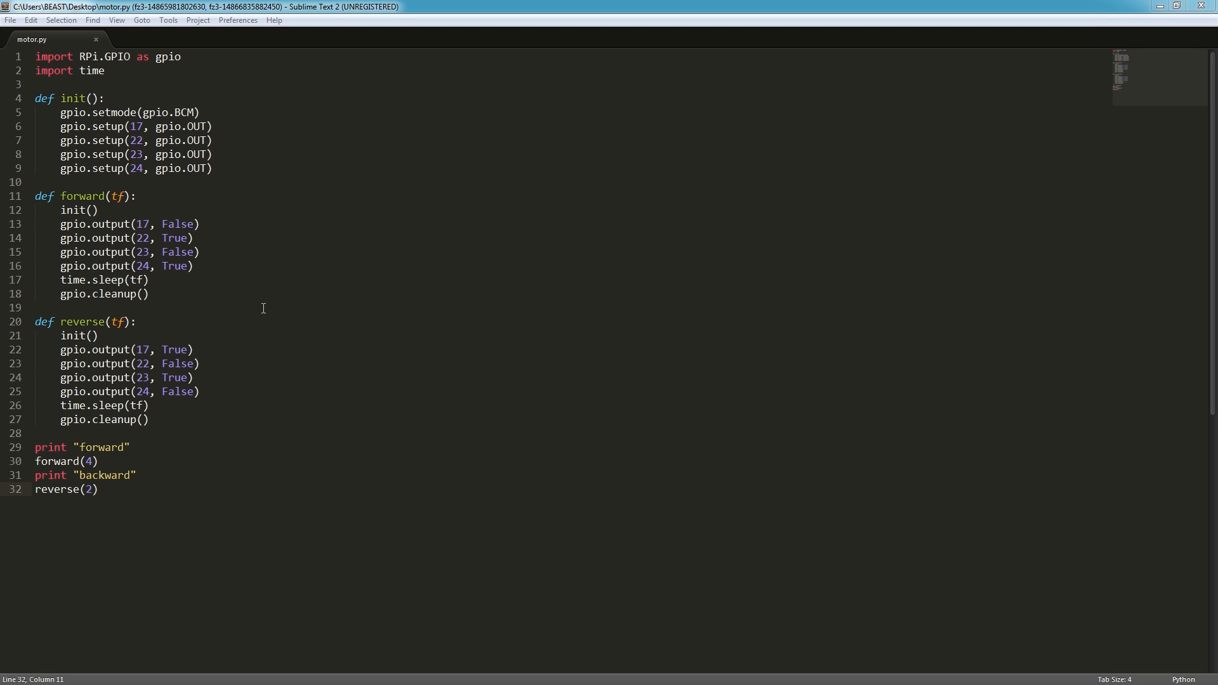
{"action": "mouse_move", "coordinate": [241, 421]}
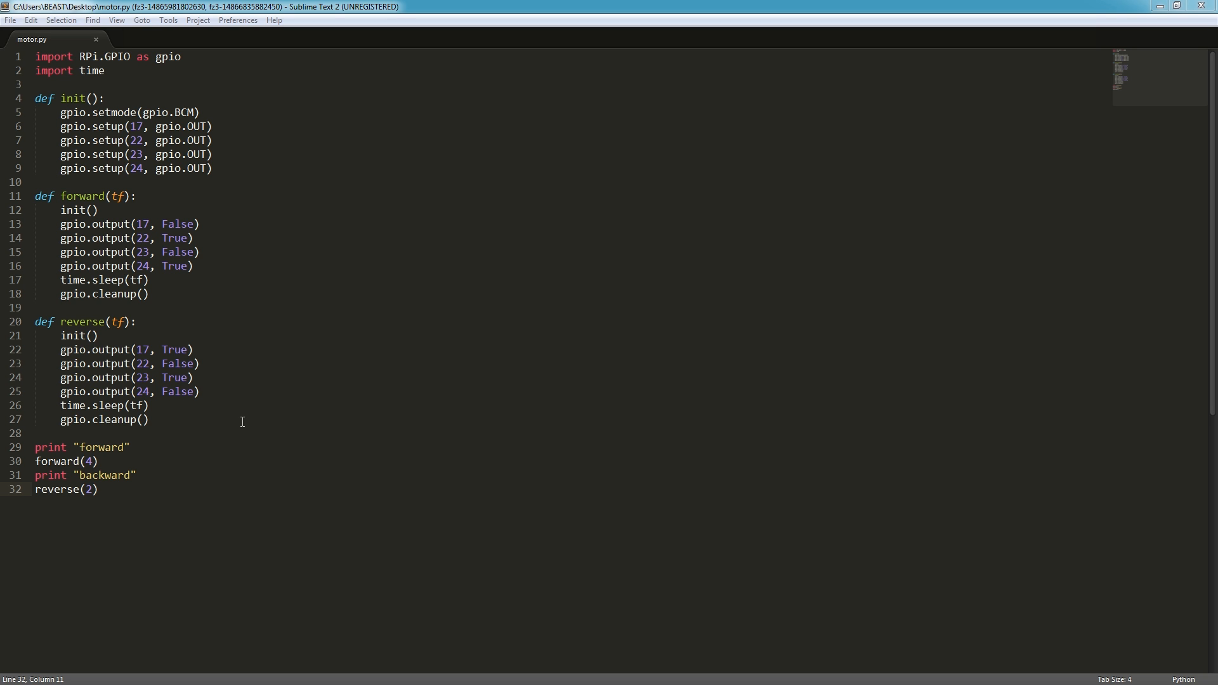
{"action": "mouse_move", "coordinate": [235, 132]}
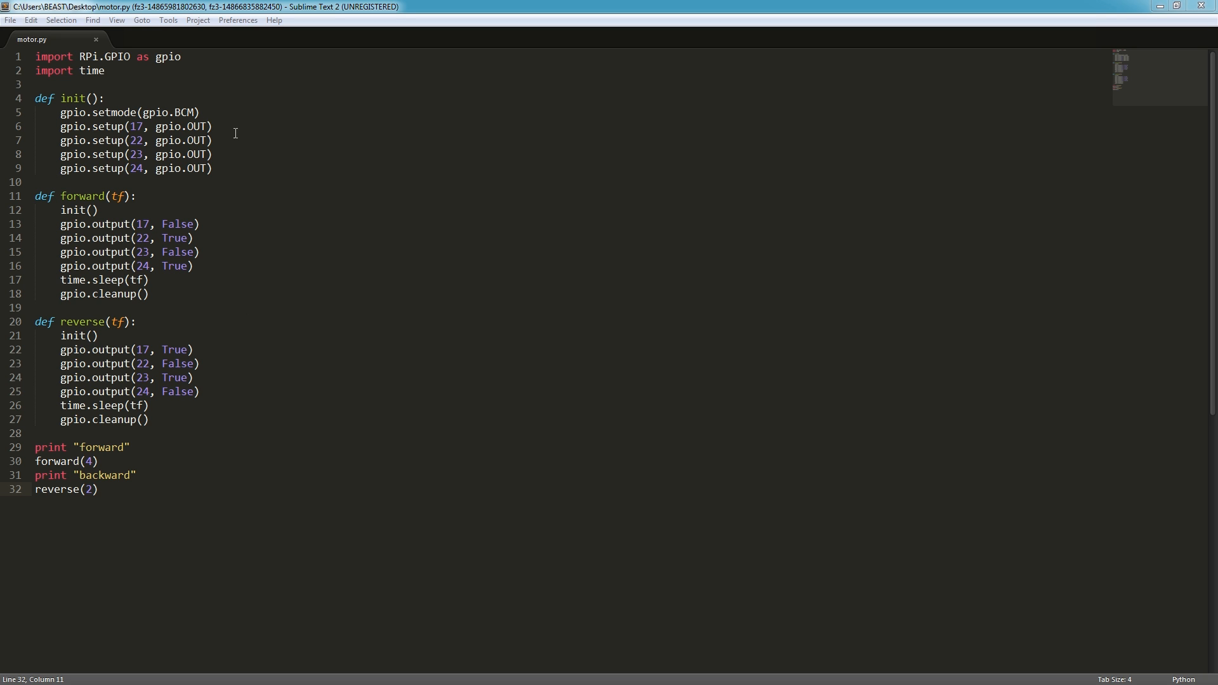
{"action": "mouse_move", "coordinate": [166, 447]}
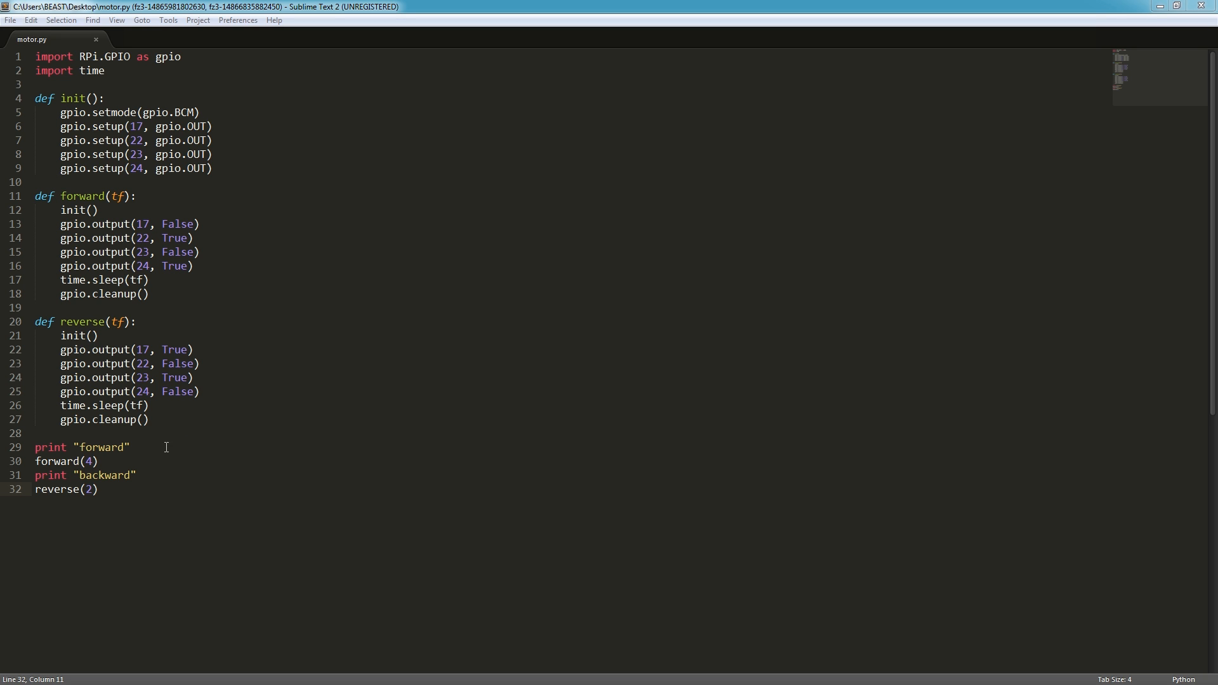
{"action": "mouse_move", "coordinate": [166, 492]}
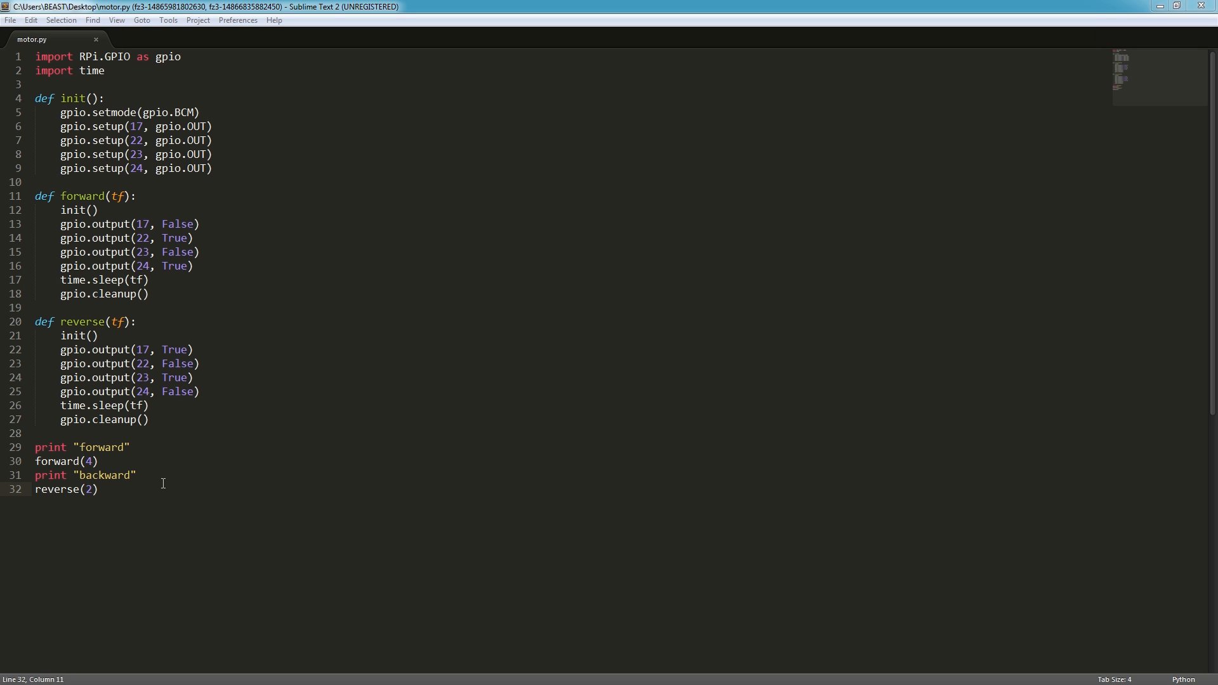
{"action": "mouse_move", "coordinate": [160, 448]}
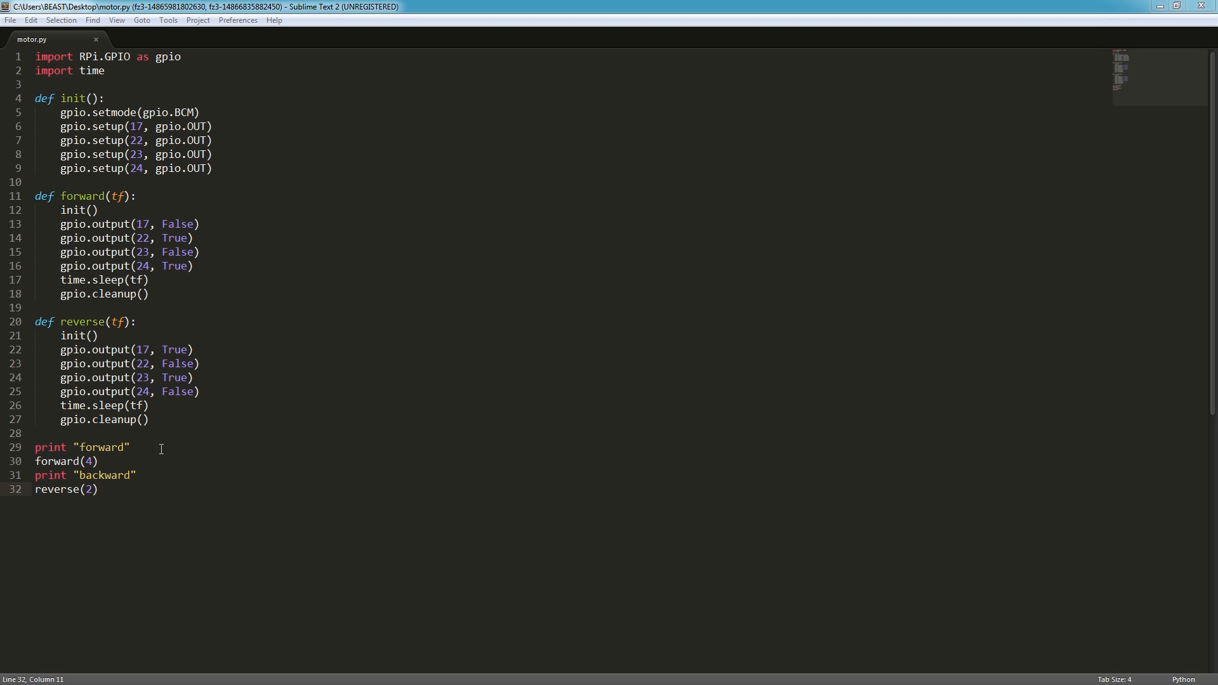
{"action": "mouse_move", "coordinate": [110, 461]}
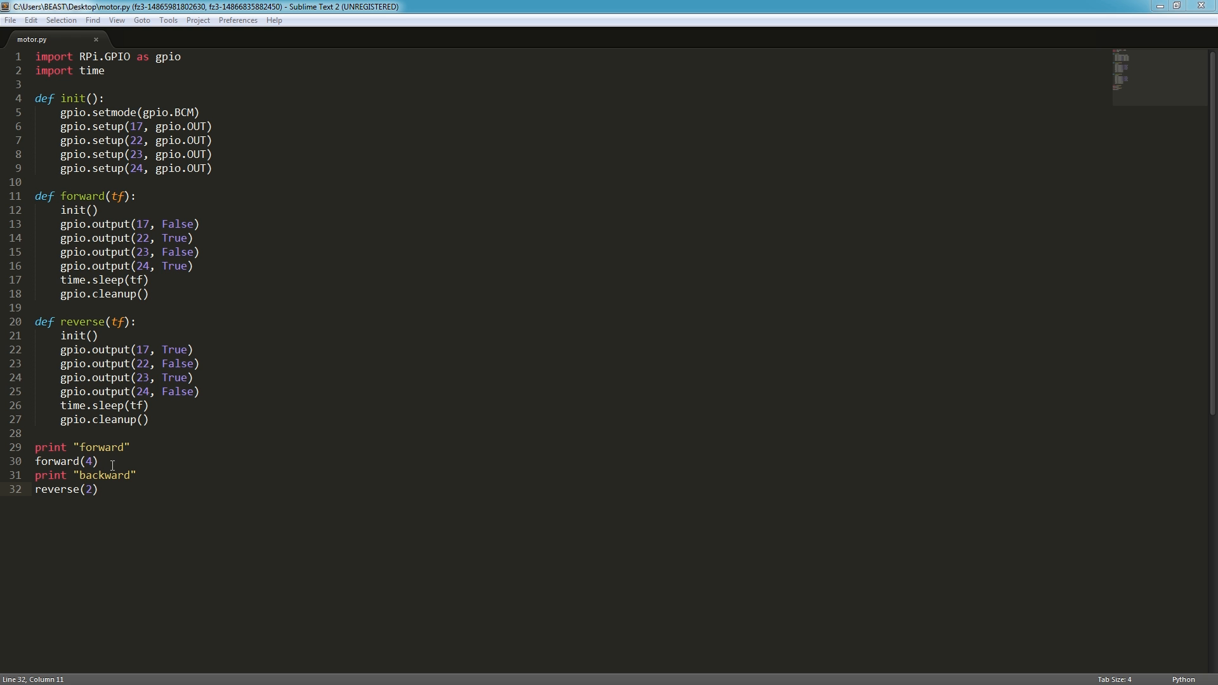
{"action": "mouse_move", "coordinate": [147, 488]}
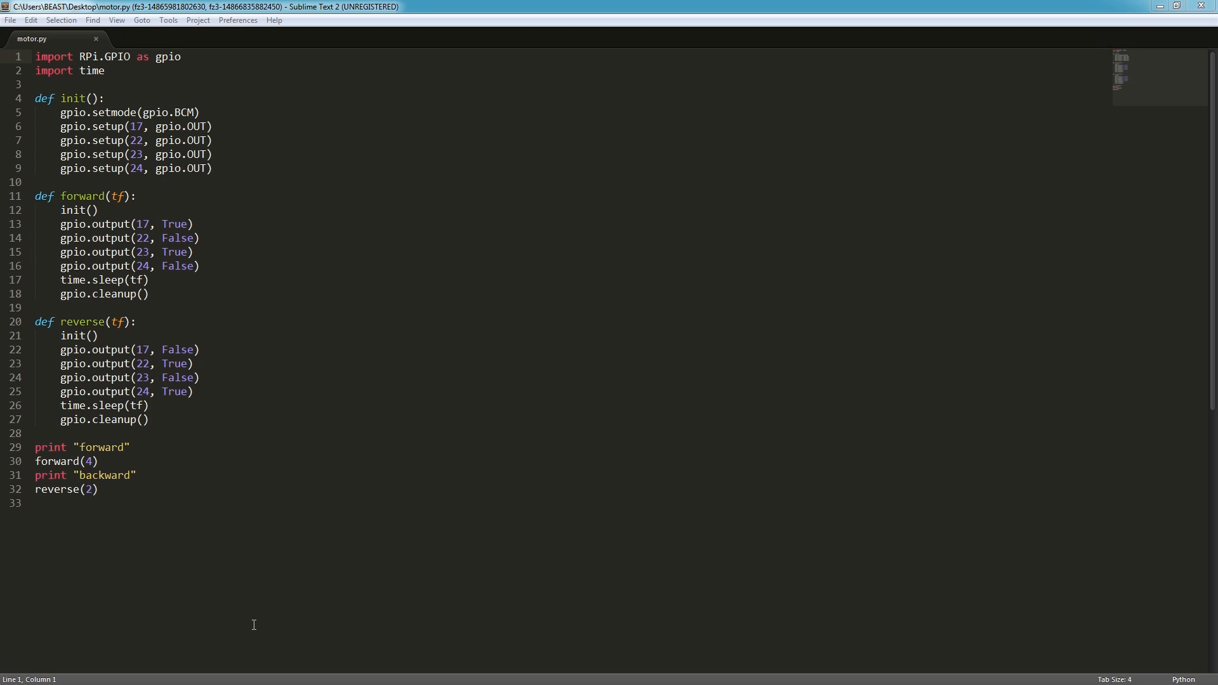
{"action": "mouse_move", "coordinate": [345, 291]}
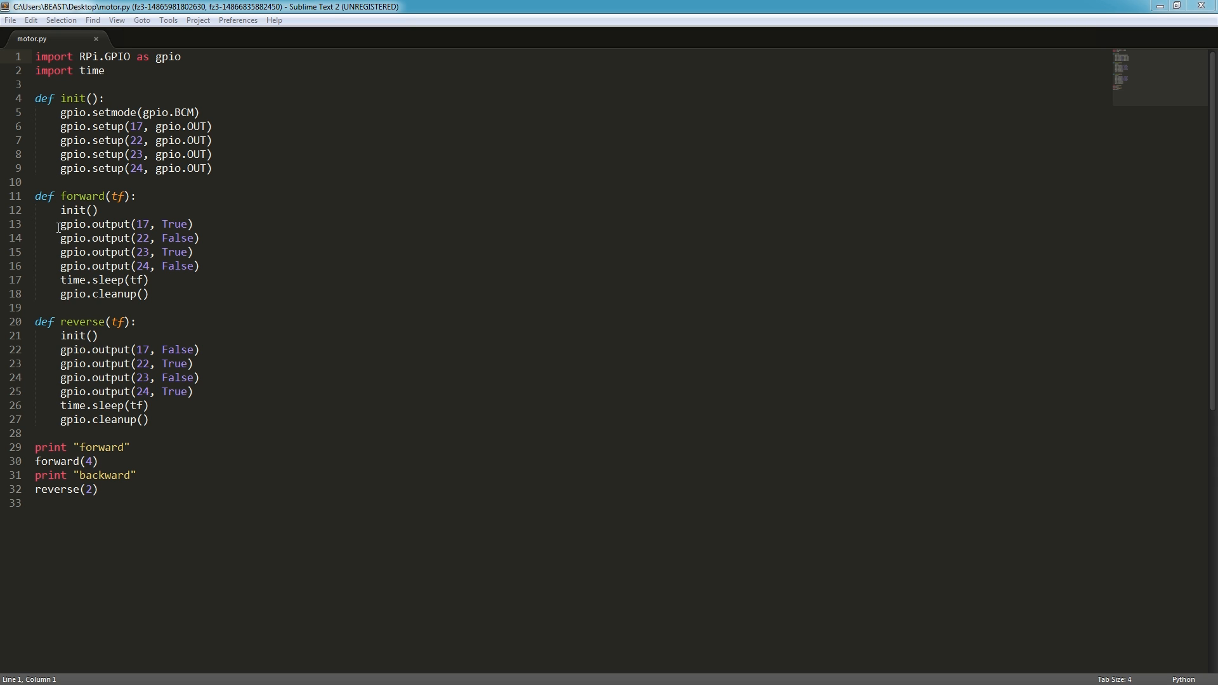
{"action": "mouse_move", "coordinate": [153, 238]}
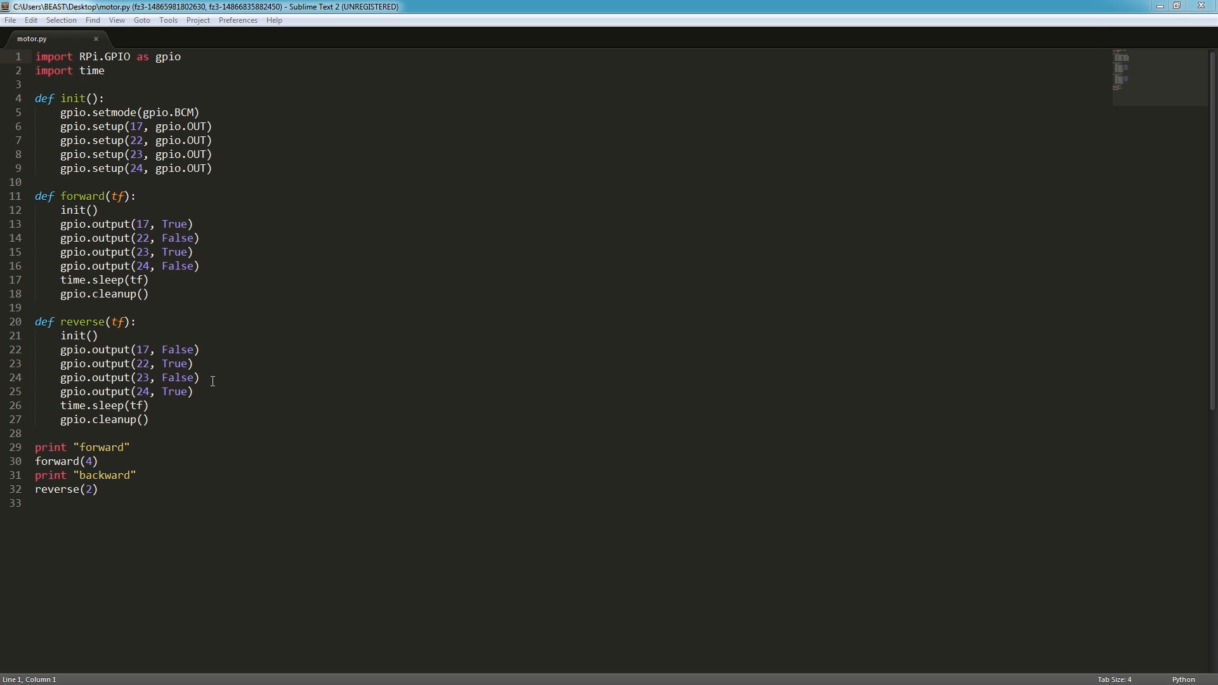
{"action": "mouse_move", "coordinate": [190, 300]}
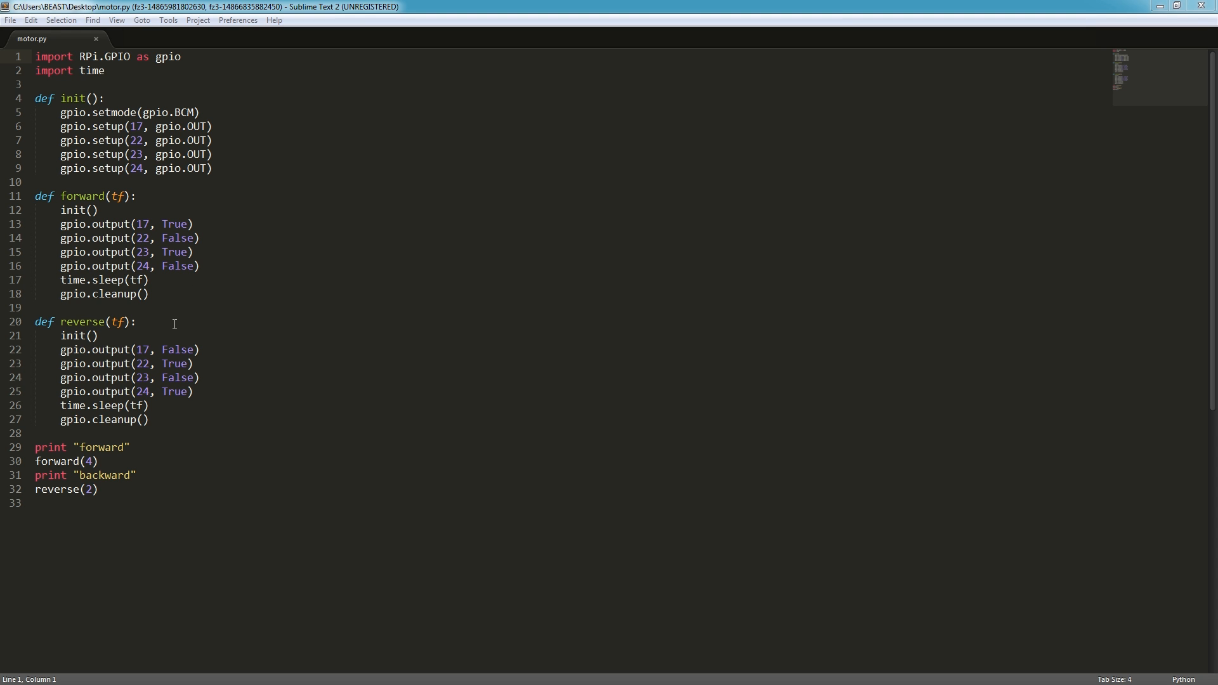
{"action": "mouse_move", "coordinate": [450, 391]}
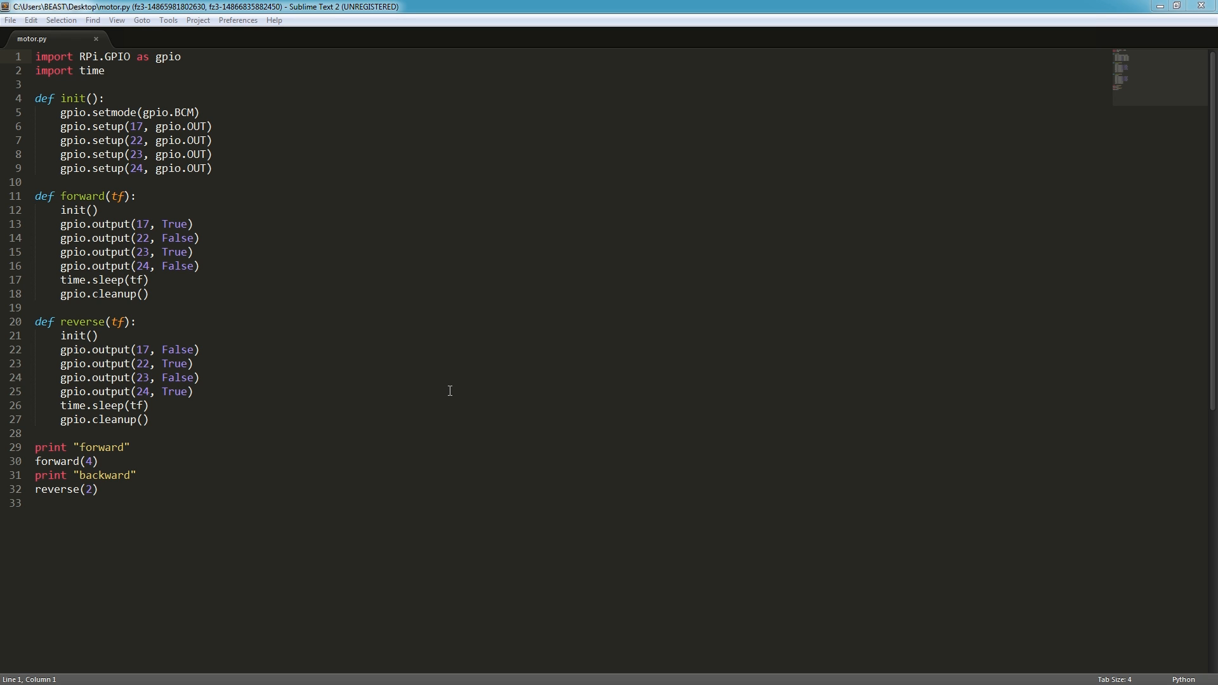